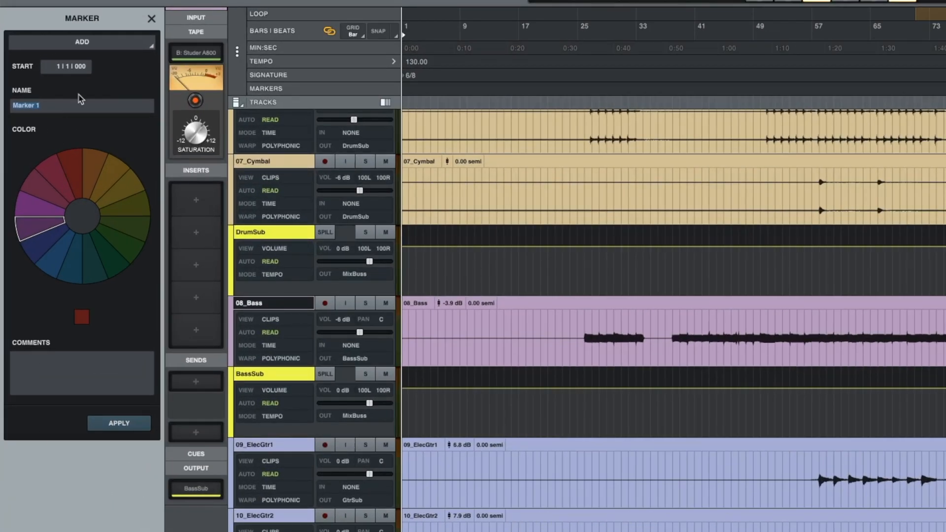
Add the purple marker 'Marker 1' at the song start, 1|1|000.
click(43, 213)
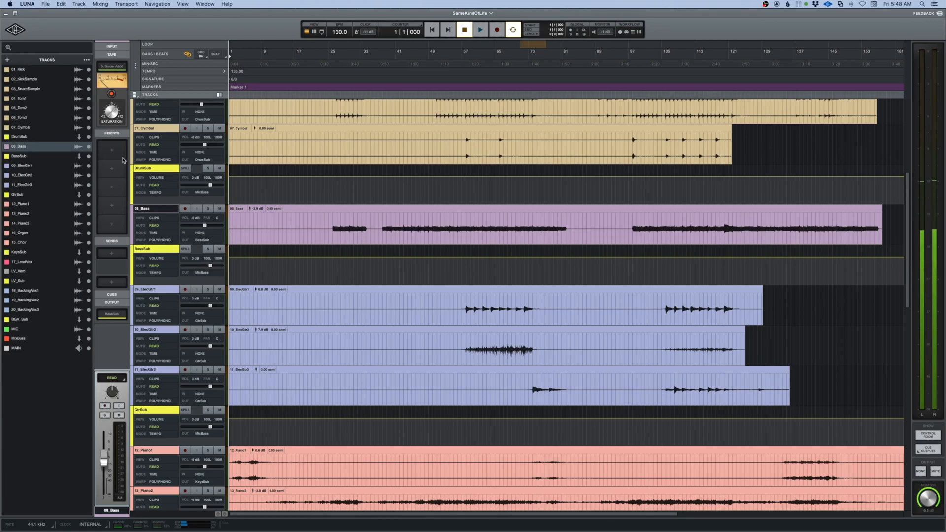
Add markers at bars 9, 17 and 25, giving Marker 1 through Marker 4.
click(480, 30)
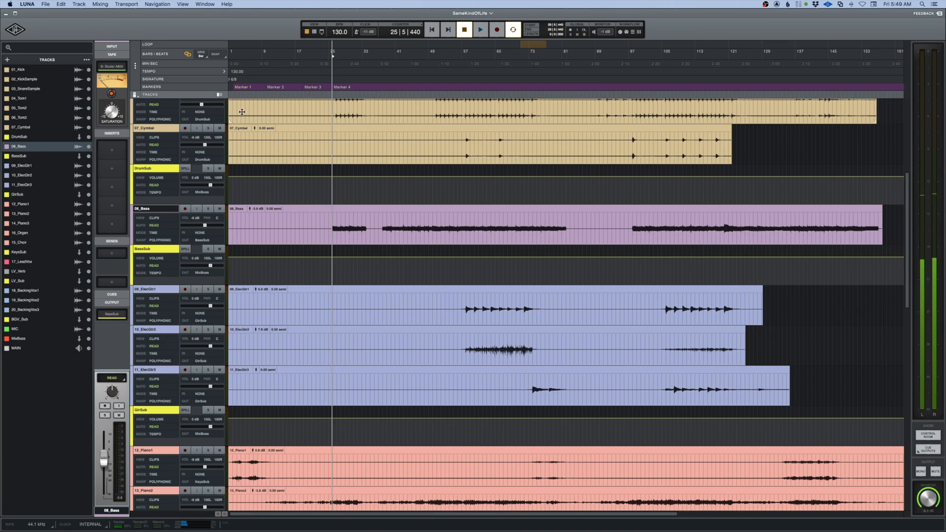
mouse_move(240, 256)
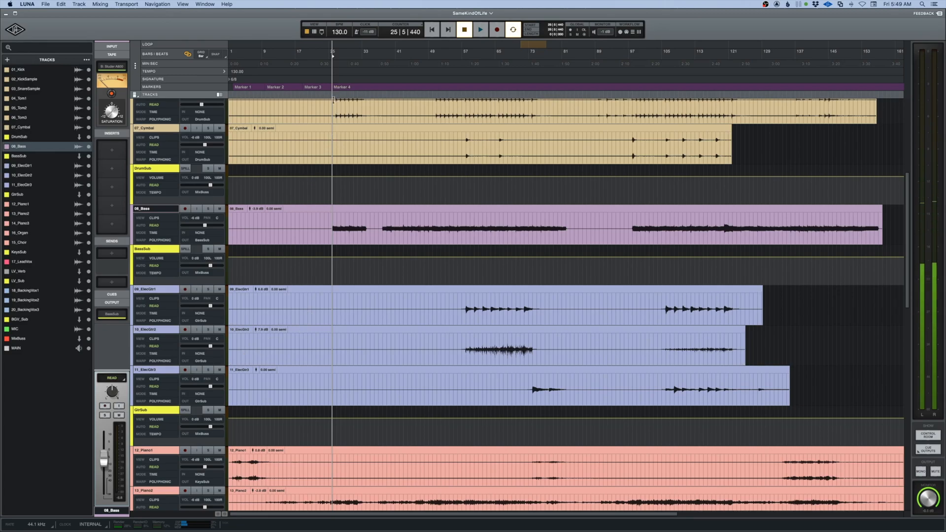
Rename the first marker to 'Intro' and apply it.
key(return)
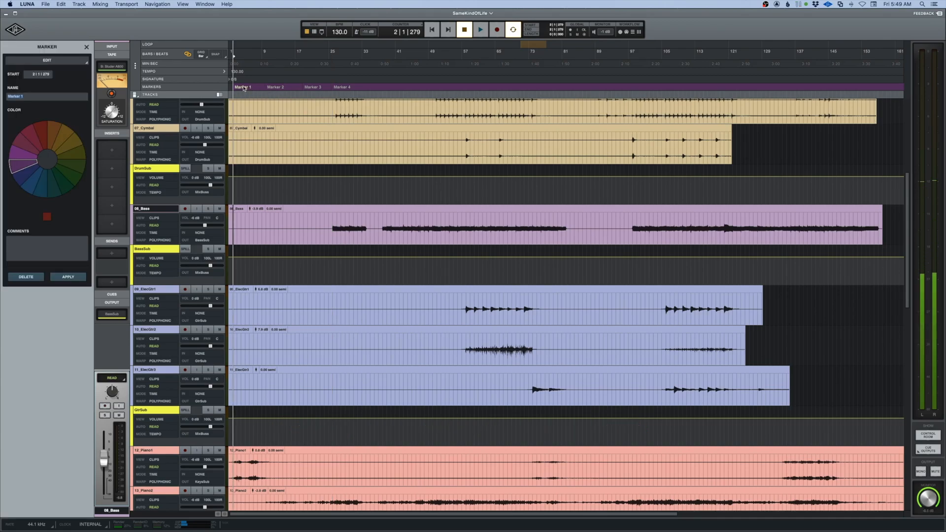
text(Intro)
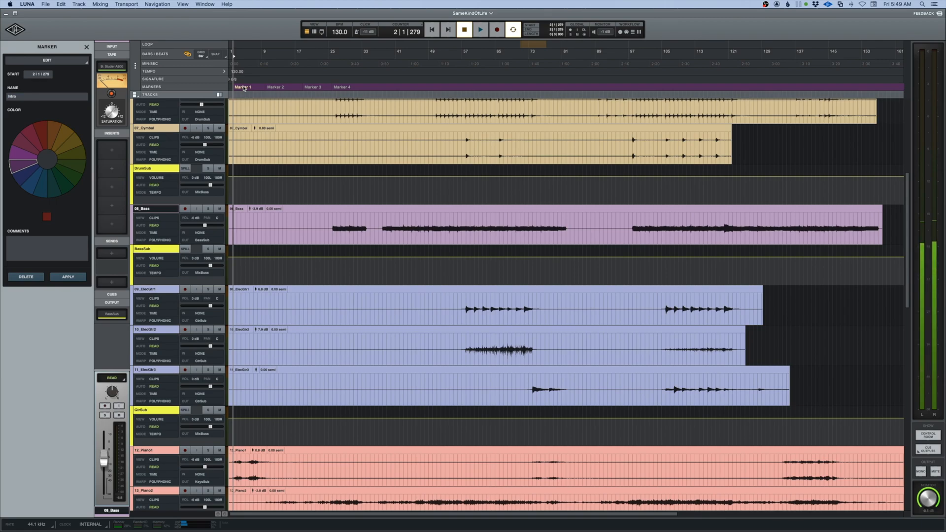
click(274, 87)
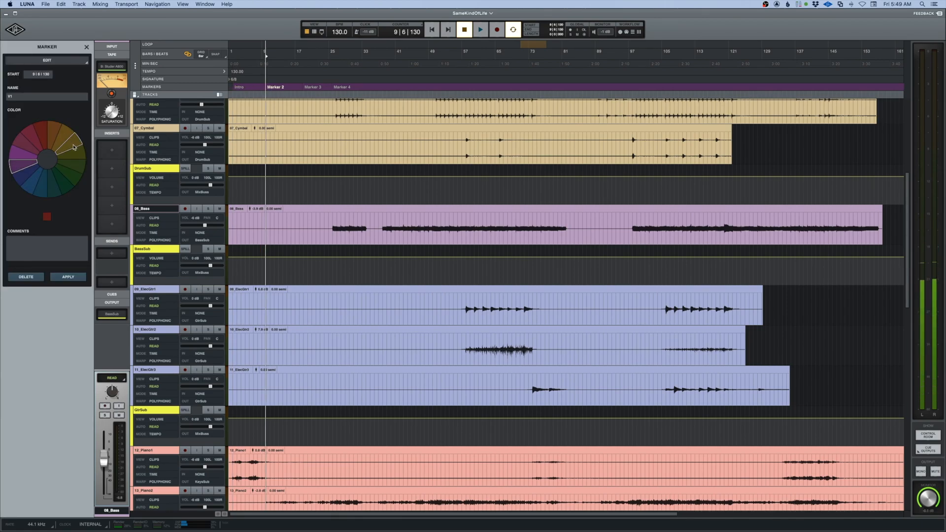
Give the second marker a new color and apply the change.
click(312, 87)
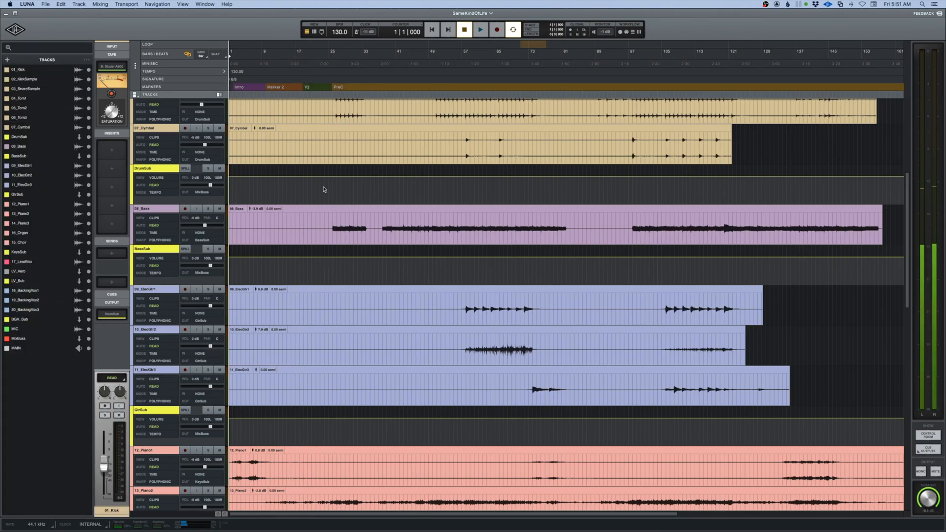
key(ctrl+alt+l)
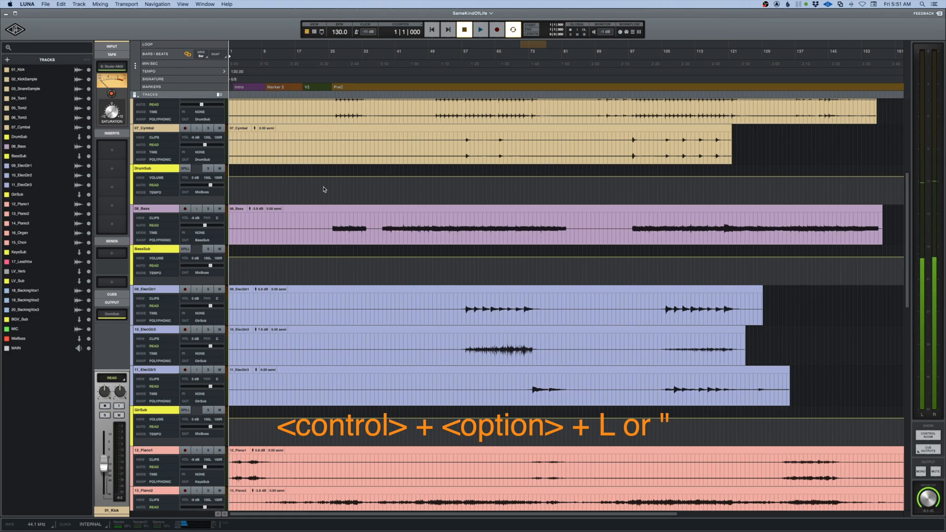